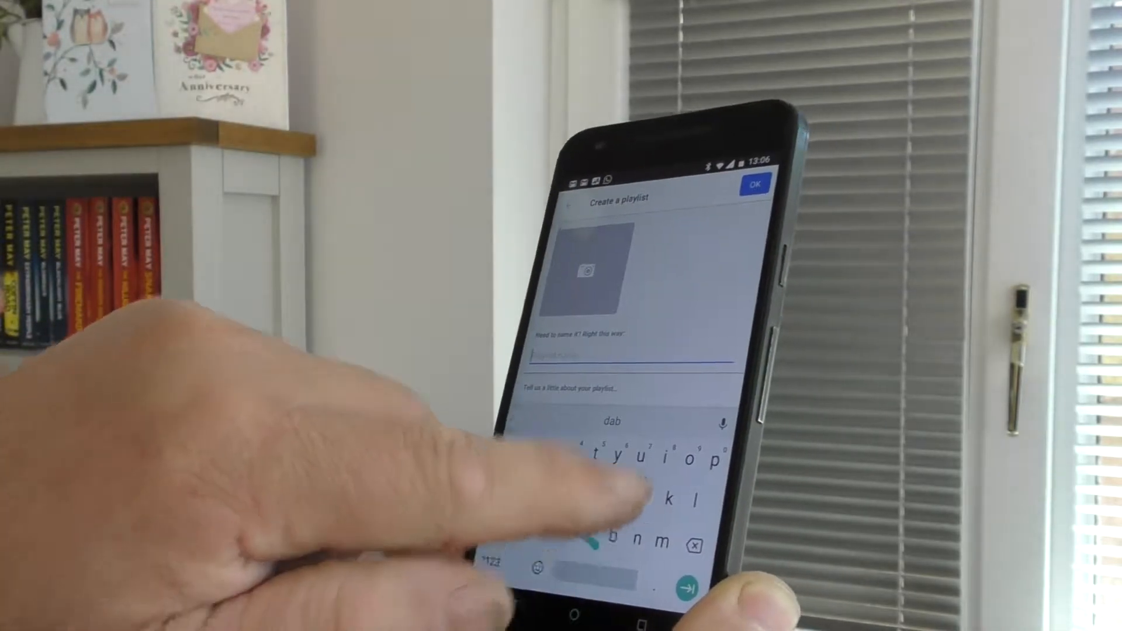
Name the new Deezer playlist 'David'.
type("David")
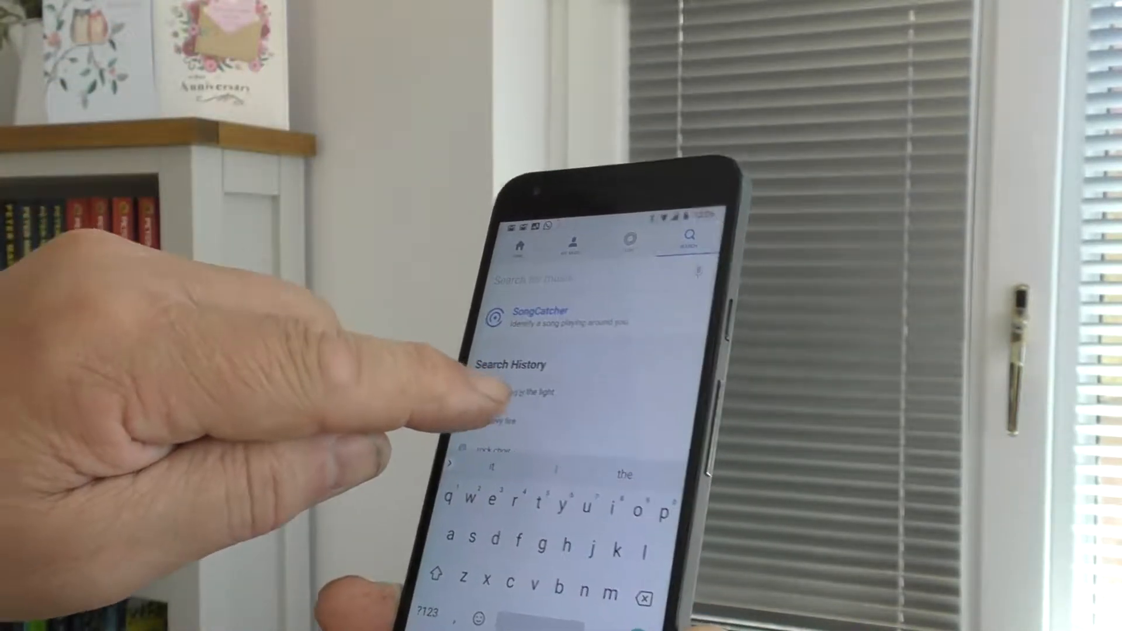
Reopen 'blinded by the light' from search history and add it to a playlist.
left_click(516, 392)
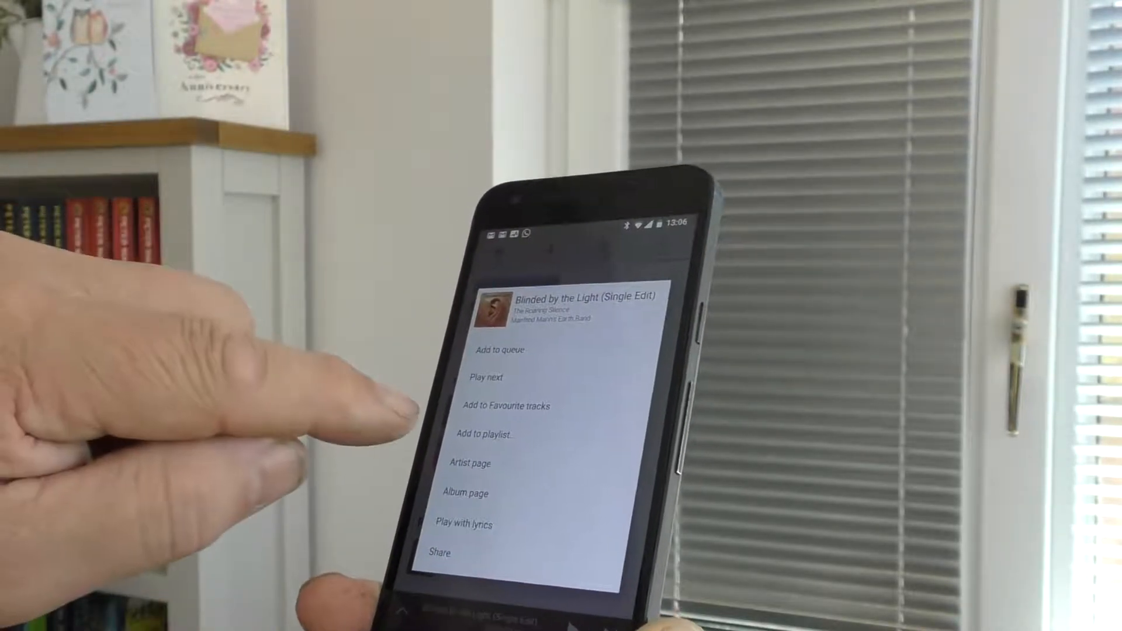
left_click(493, 434)
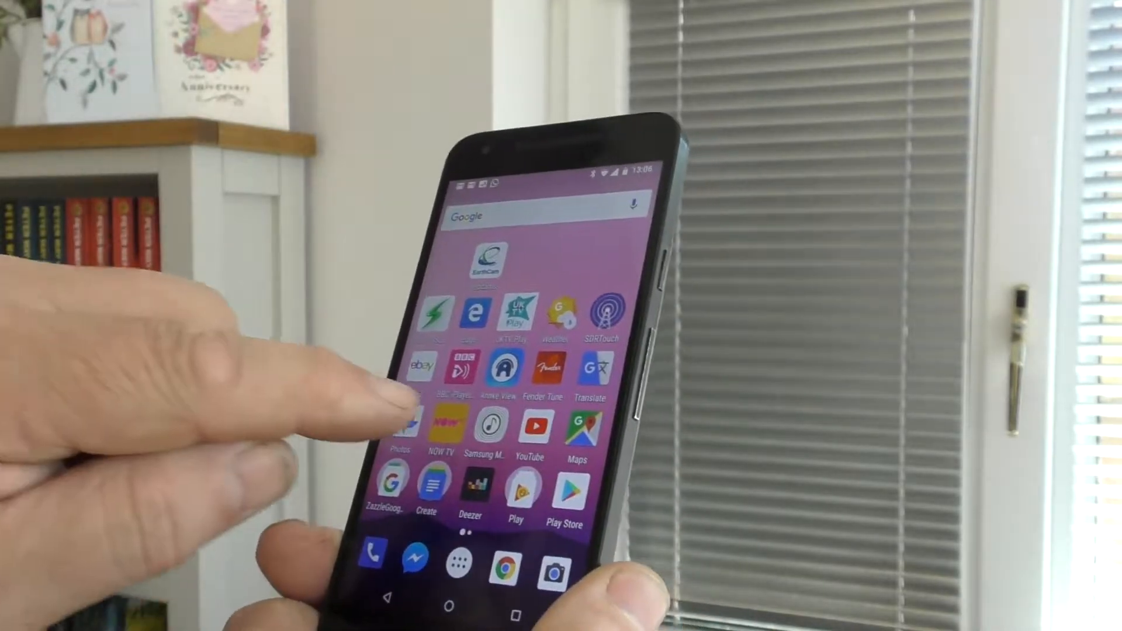
Launch Samsung Multiroom and open Deezer's Favourite Playlists under My Music.
left_click(470, 487)
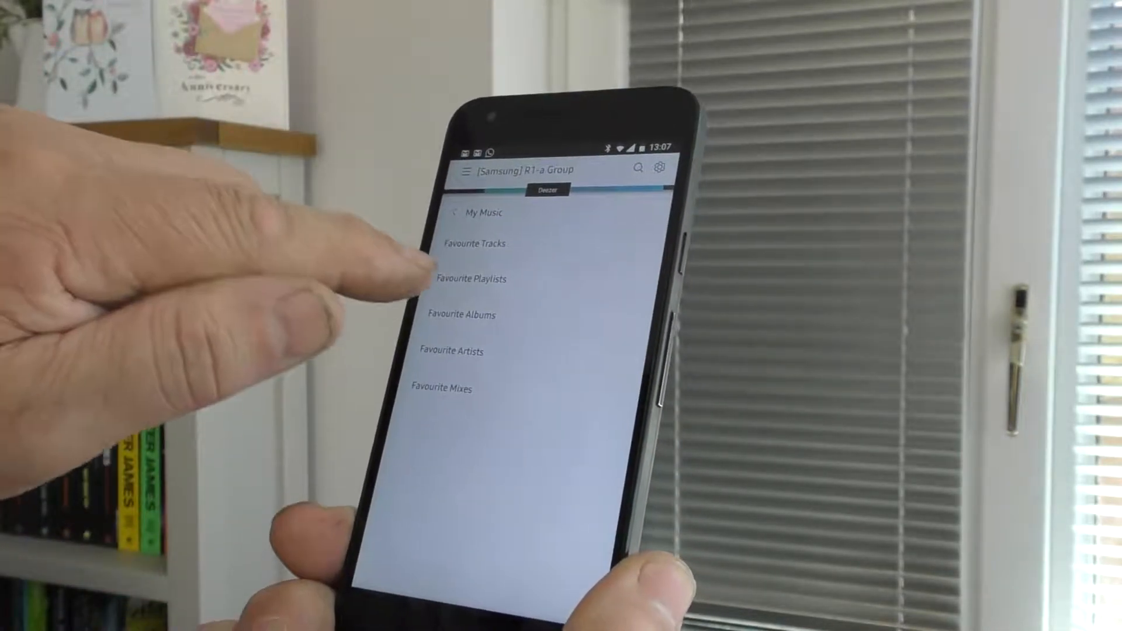
left_click(471, 279)
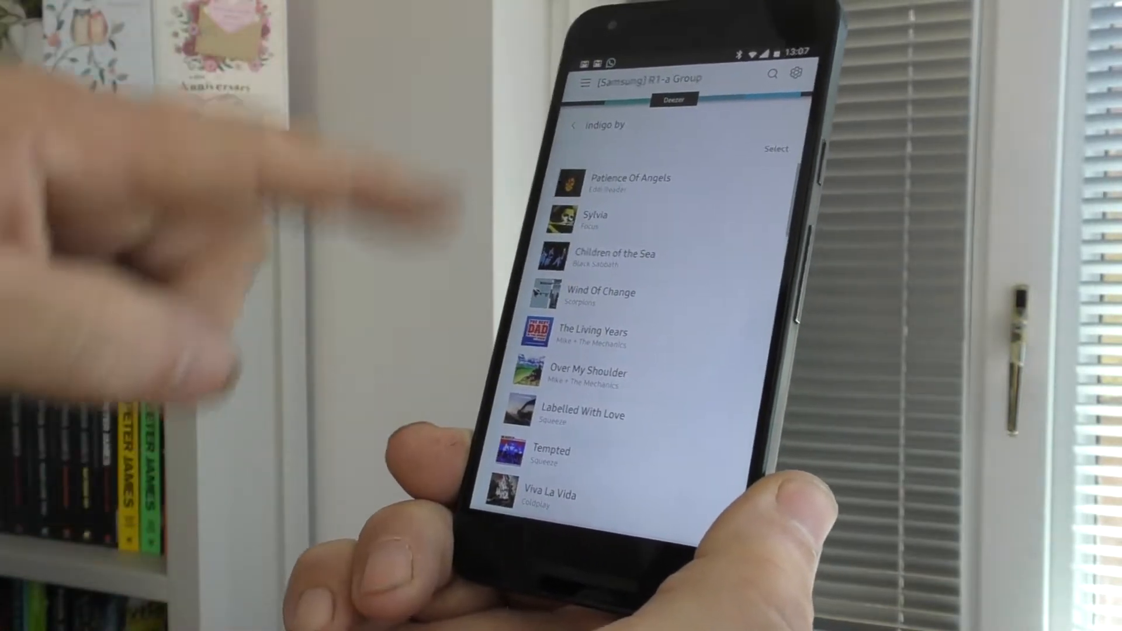
left_click(575, 125)
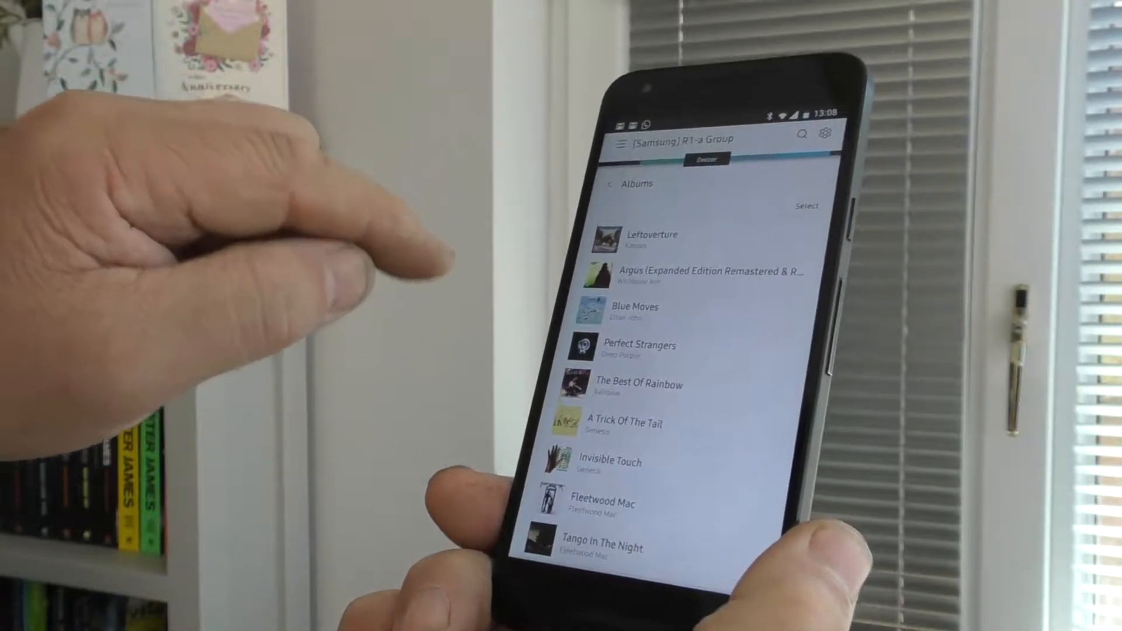
Open the Heavy Fire album by Black Star Riders from the Deezer albums list.
left_click(701, 275)
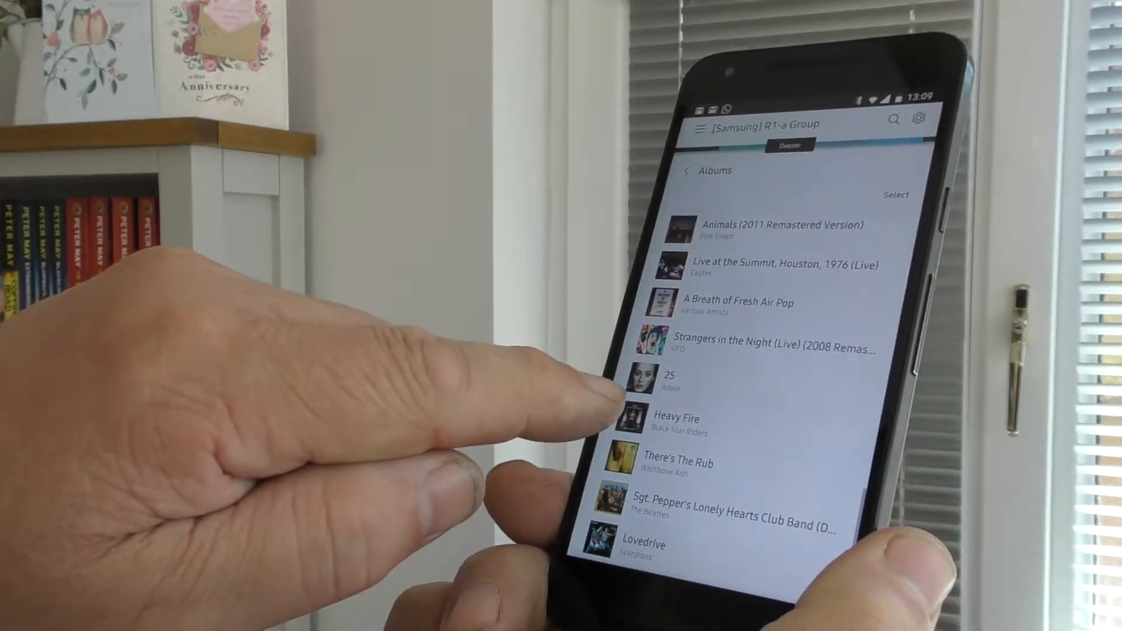
left_click(675, 421)
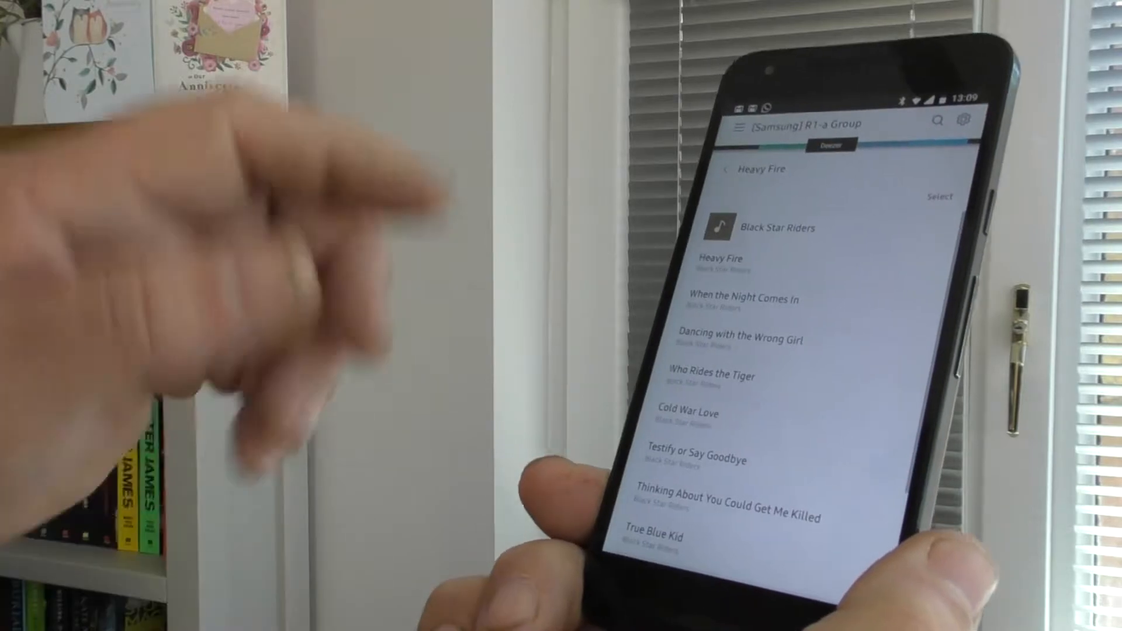